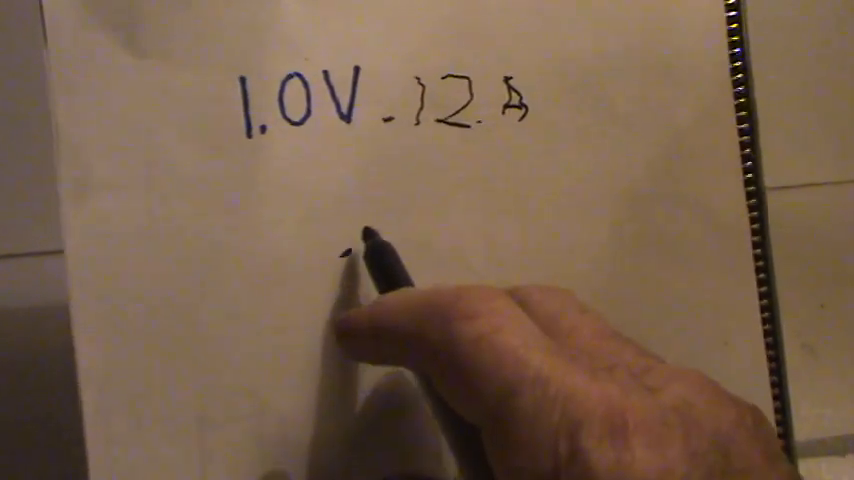
type(".12")
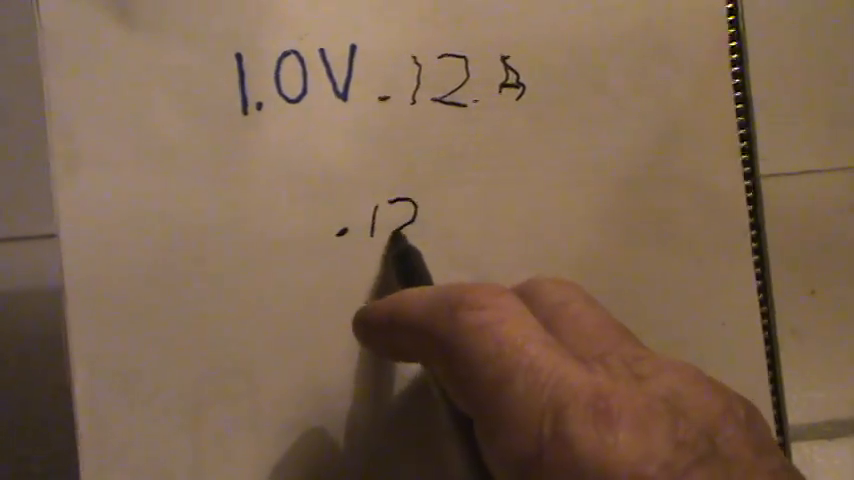